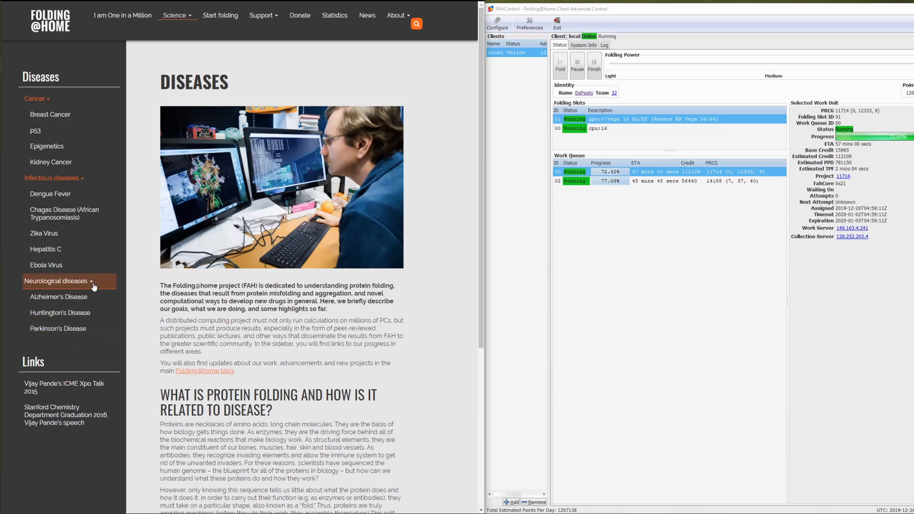
# Open the Alzheimer's Disease page from the Neurological diseases list in the sidebar.
pyautogui.click(58, 296)
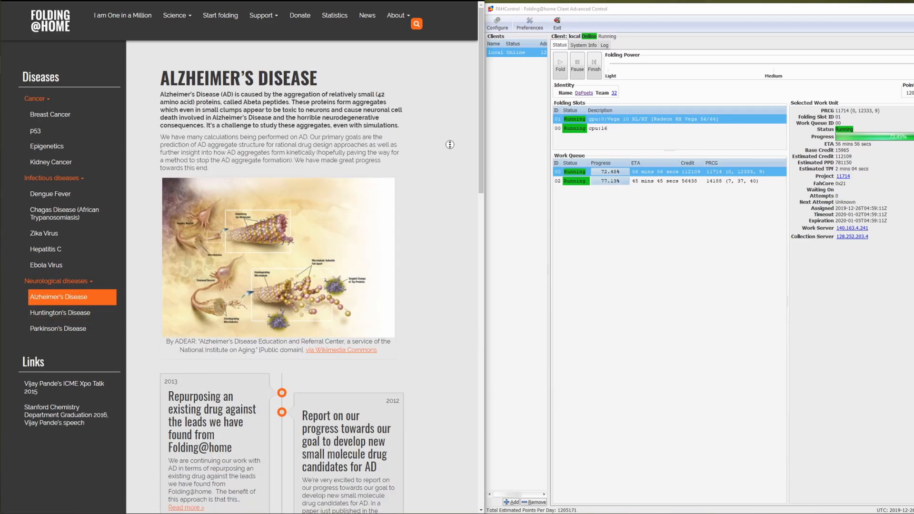
# Scroll down to the research timeline and clear the highlight from the 2009 headline.
pyautogui.scroll(-3)
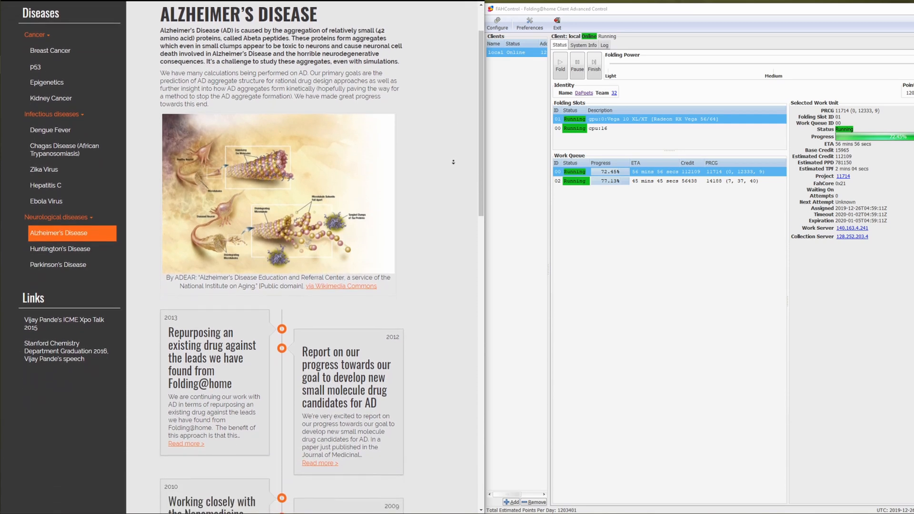
pyautogui.scroll(-3)
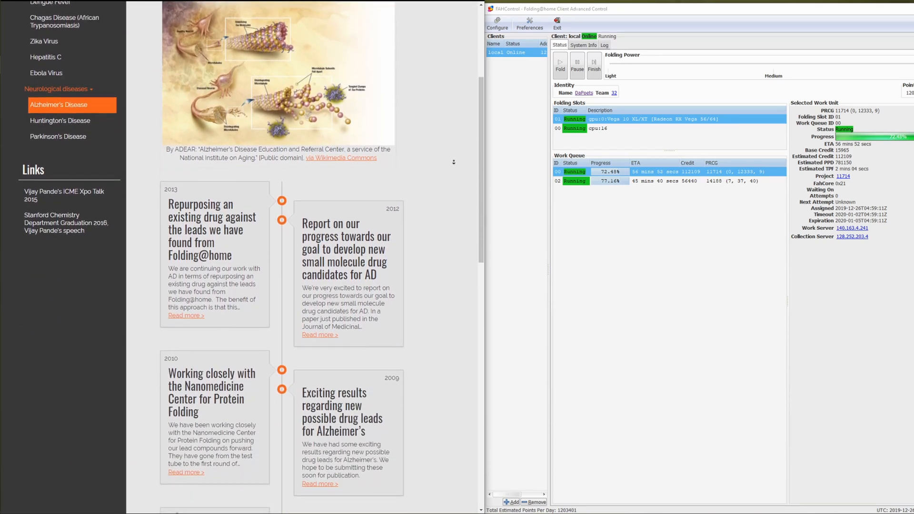
pyautogui.scroll(-3)
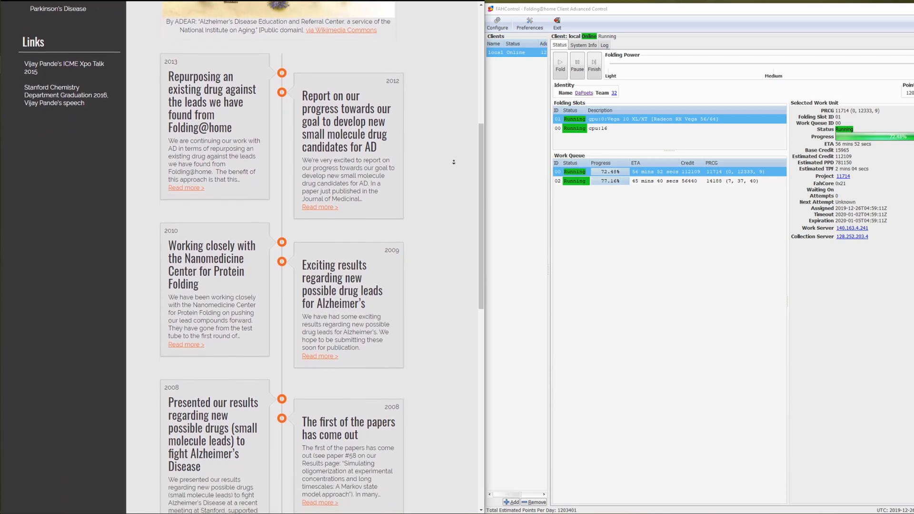
pyautogui.scroll(-3)
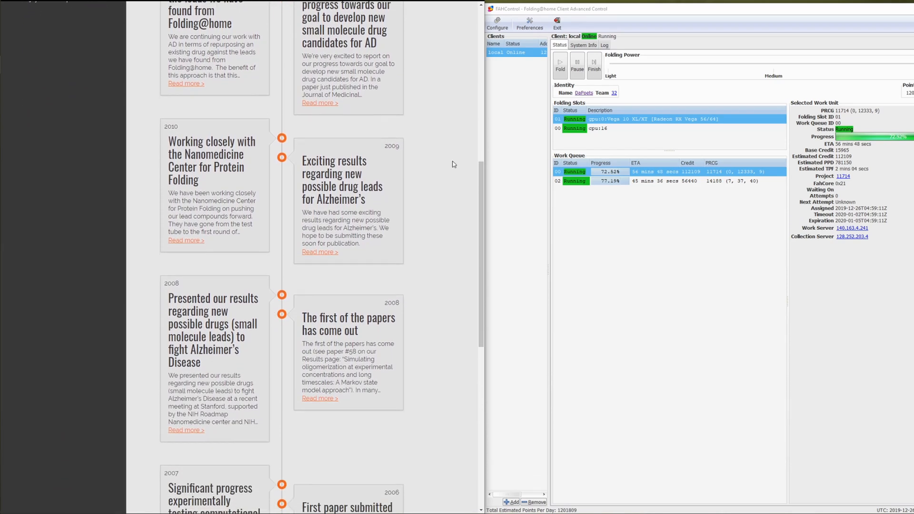
pyautogui.moveTo(376, 222)
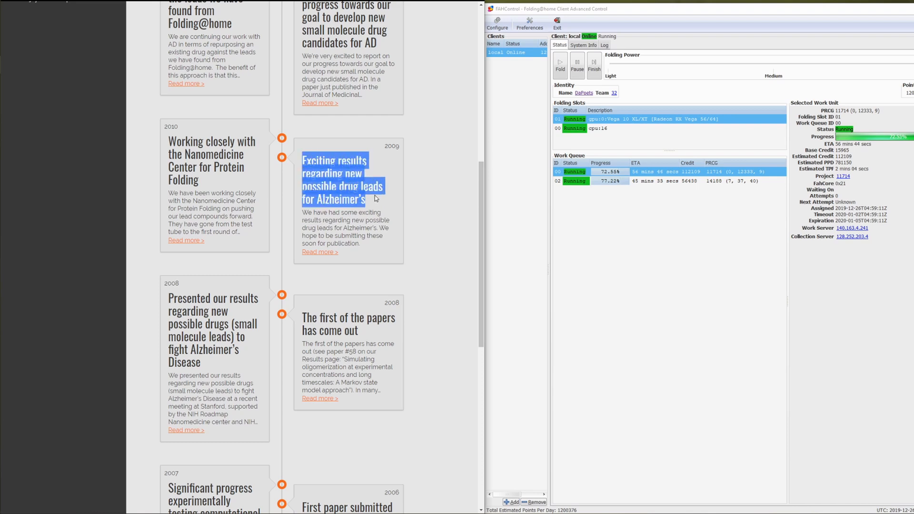
pyautogui.click(441, 273)
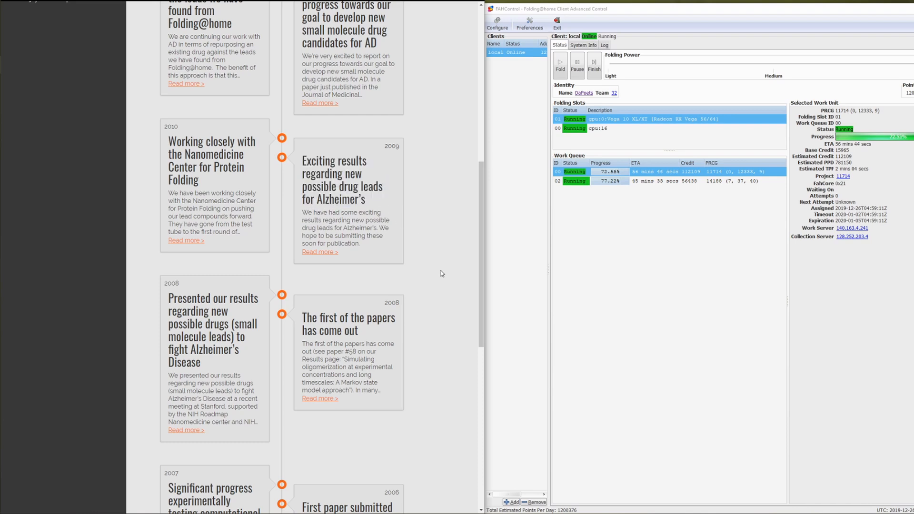